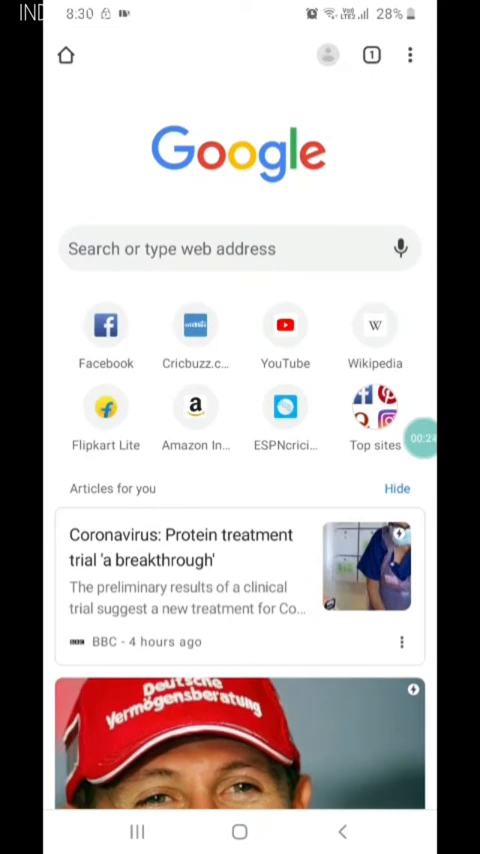
Enter keep.google.com in the address bar and load the Google Keep site from the suggestion
{"action": "left_click", "coordinate": [240, 248]}
{"action": "type", "text": "g"}
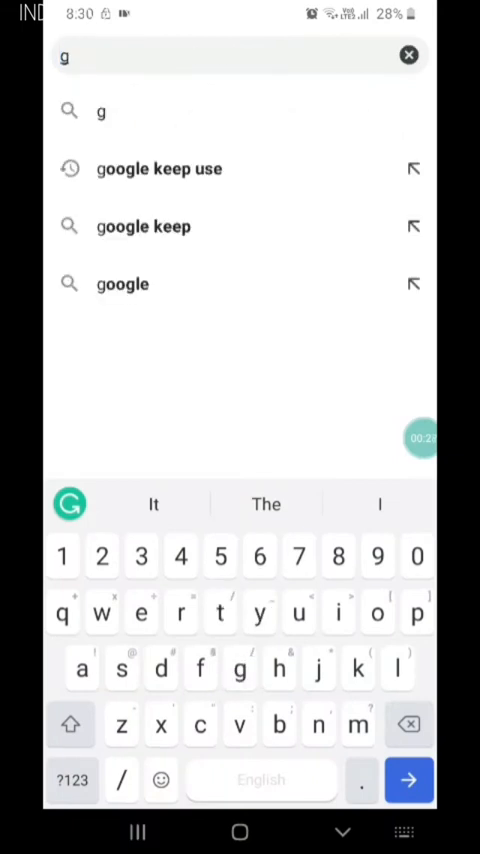
{"action": "left_click", "coordinate": [408, 56]}
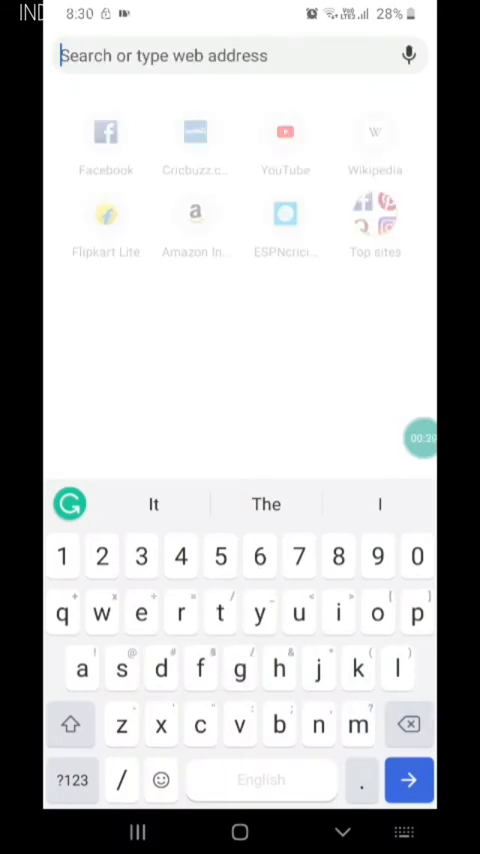
{"action": "type", "text": "k"}
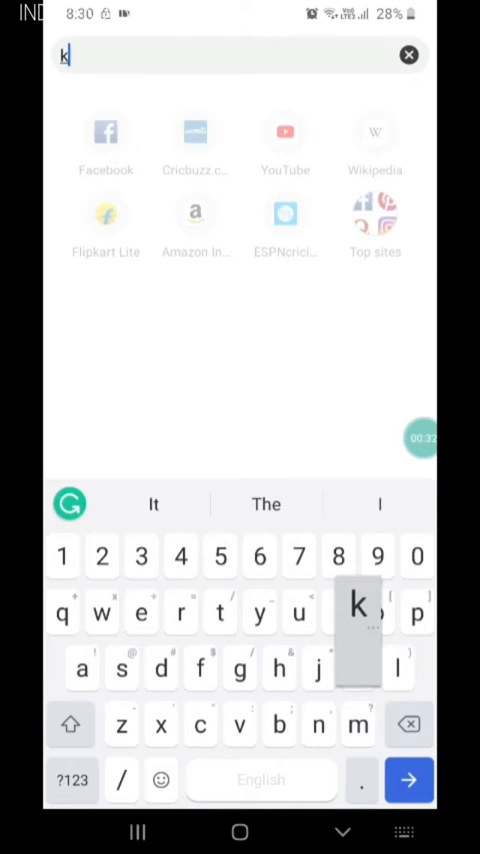
{"action": "type", "text": "eep."}
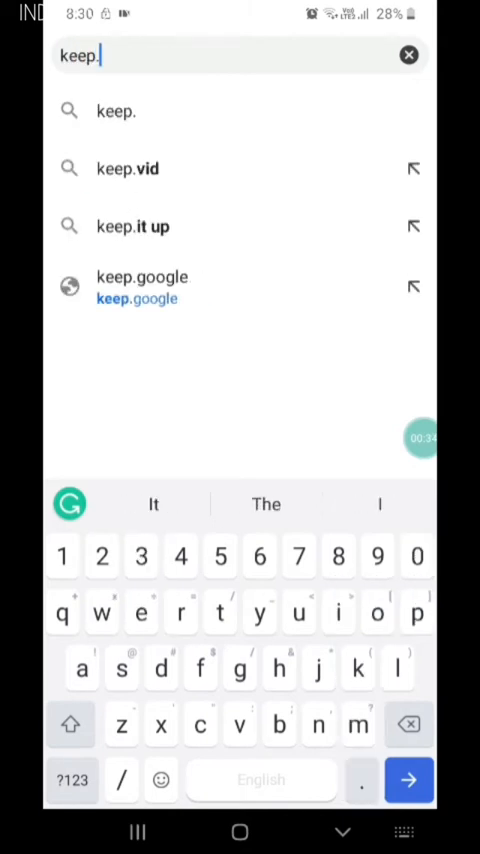
{"action": "type", "text": "goo"}
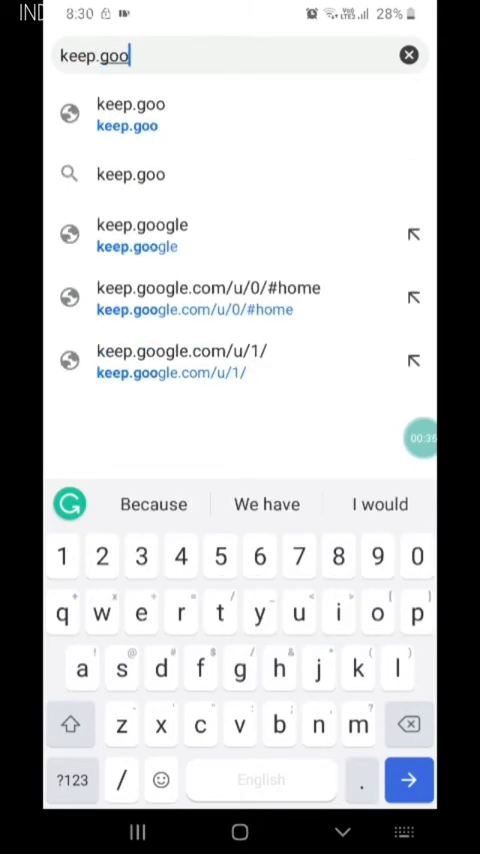
{"action": "type", "text": "le.co"}
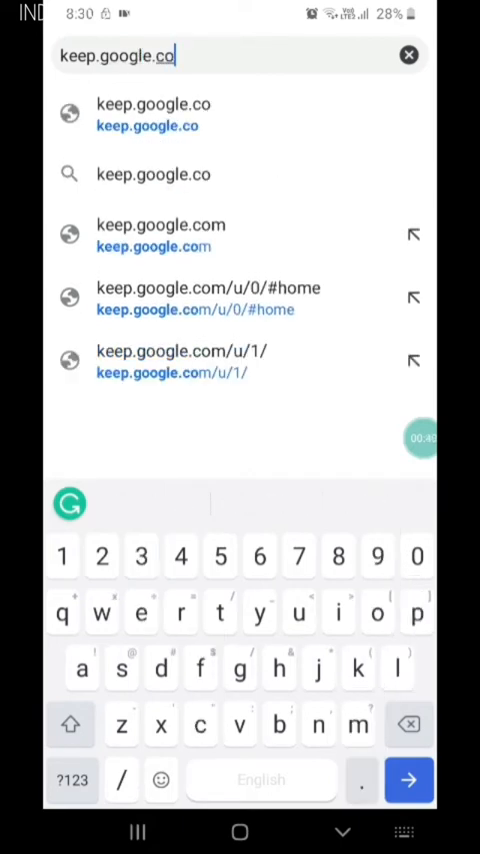
{"action": "left_click", "coordinate": [160, 224]}
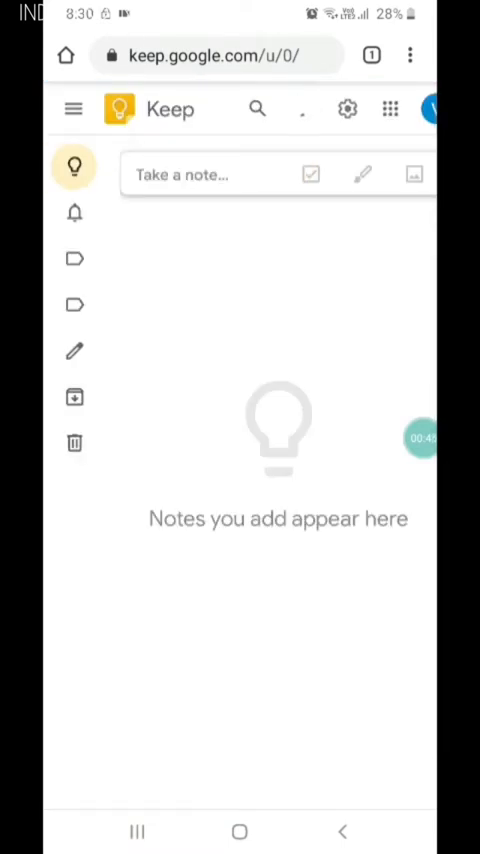
Start a new note and give it the title 1 with body text Hehsisjbdhdjsj
{"action": "left_click", "coordinate": [410, 56]}
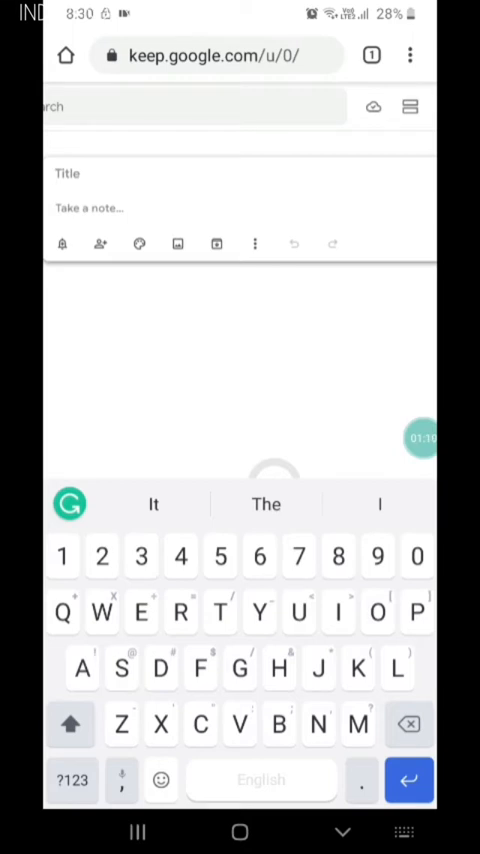
{"action": "type", "text": "1"}
{"action": "type", "text": "Hehsisjbdhdjsj"}
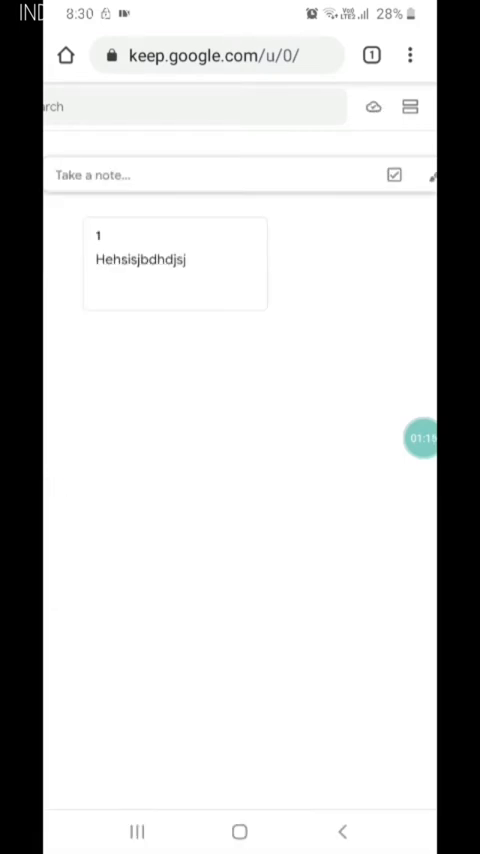
{"action": "left_click", "coordinate": [176, 260]}
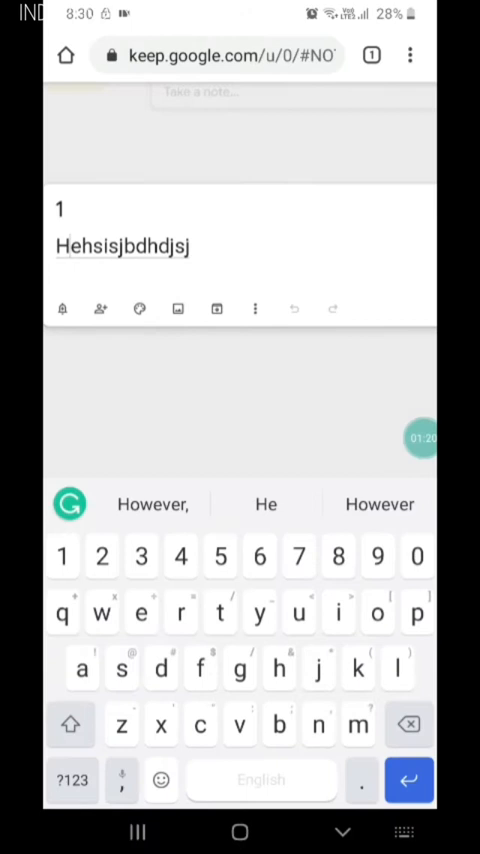
{"action": "left_click", "coordinate": [62, 292]}
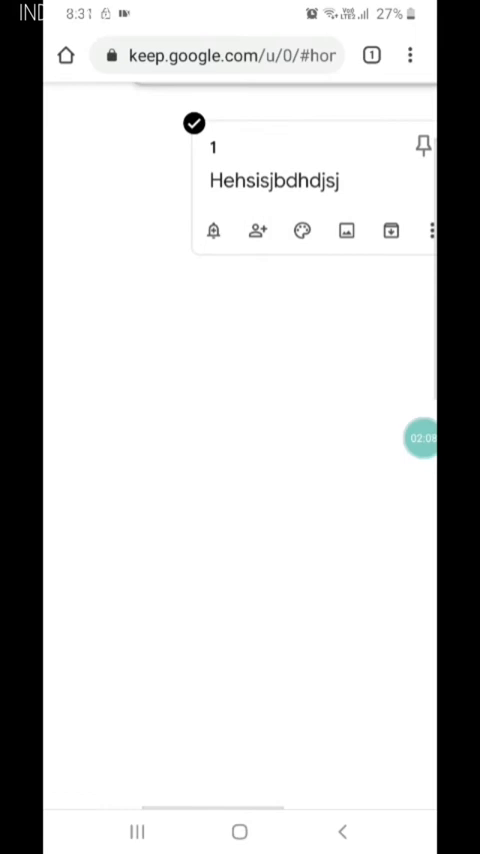
{"action": "left_click", "coordinate": [256, 232]}
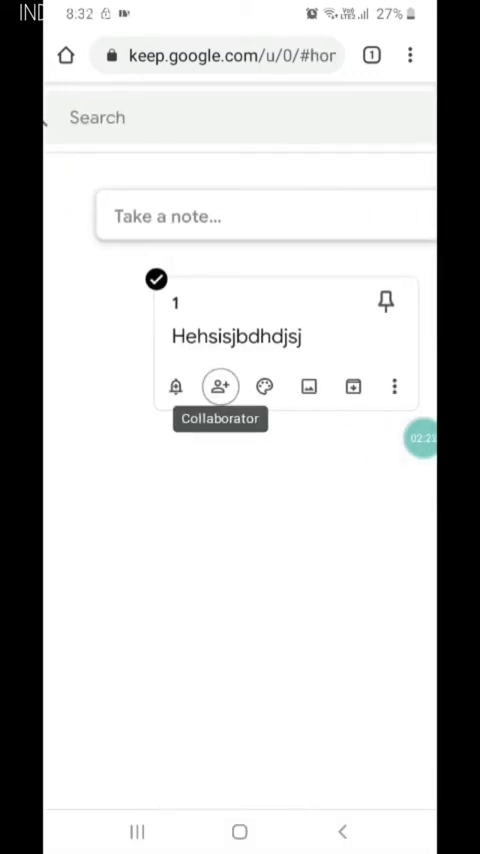
{"action": "left_click", "coordinate": [264, 386]}
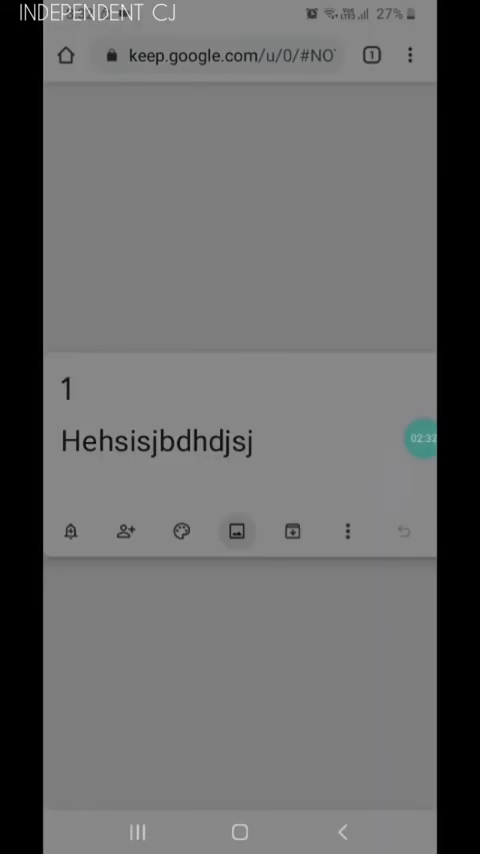
Upload the CJ image into note 1 and label the note Tutorial
{"action": "left_click", "coordinate": [236, 532]}
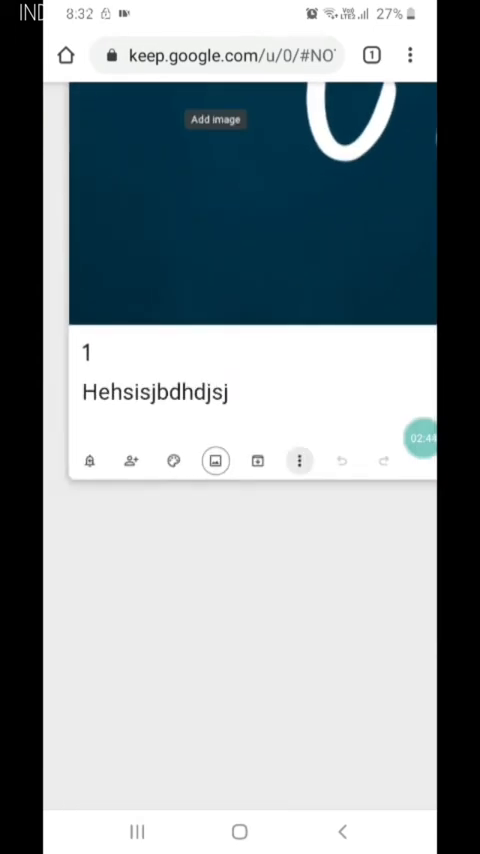
{"action": "left_click", "coordinate": [300, 462]}
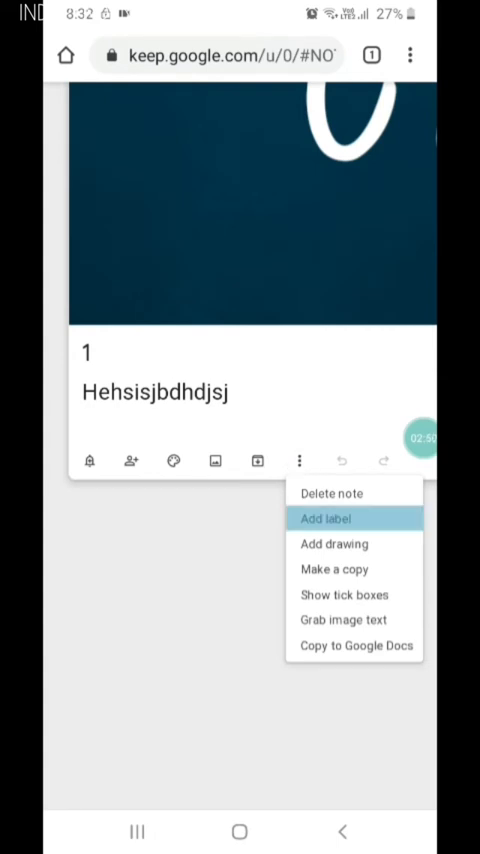
{"action": "left_click", "coordinate": [324, 518]}
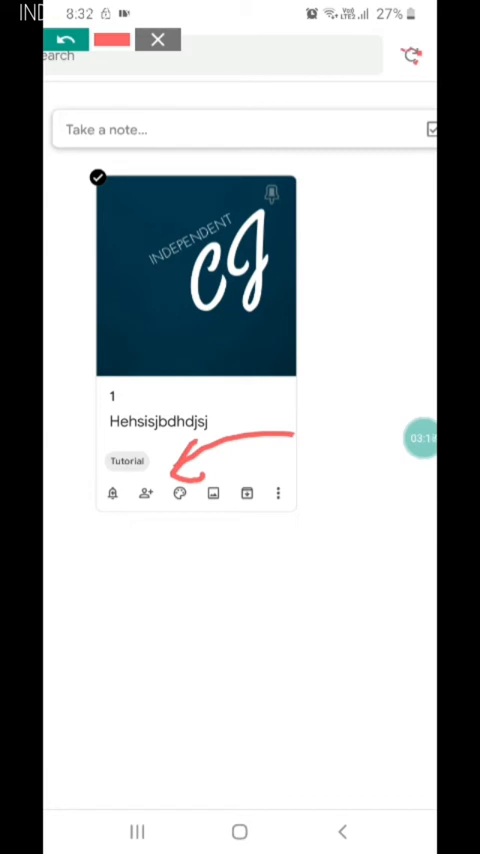
Add a drawing to the CJ note with a single freehand pen stroke and return to the note
{"action": "left_click", "coordinate": [156, 40]}
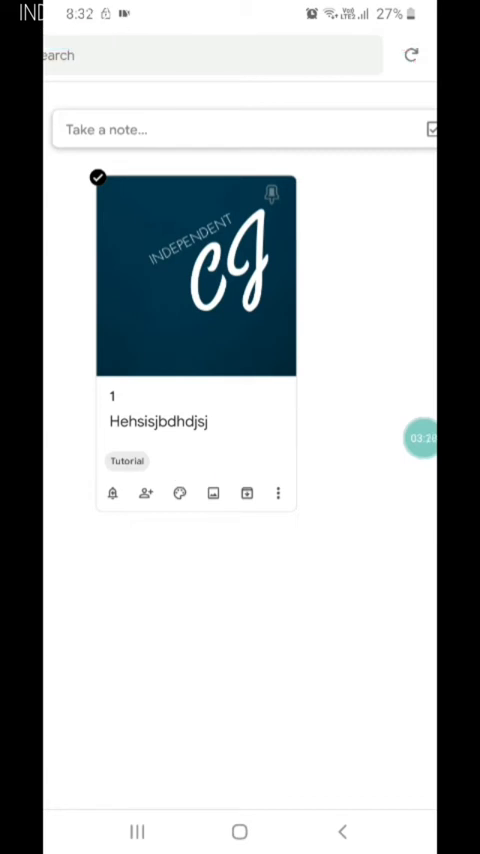
{"action": "left_click", "coordinate": [280, 492]}
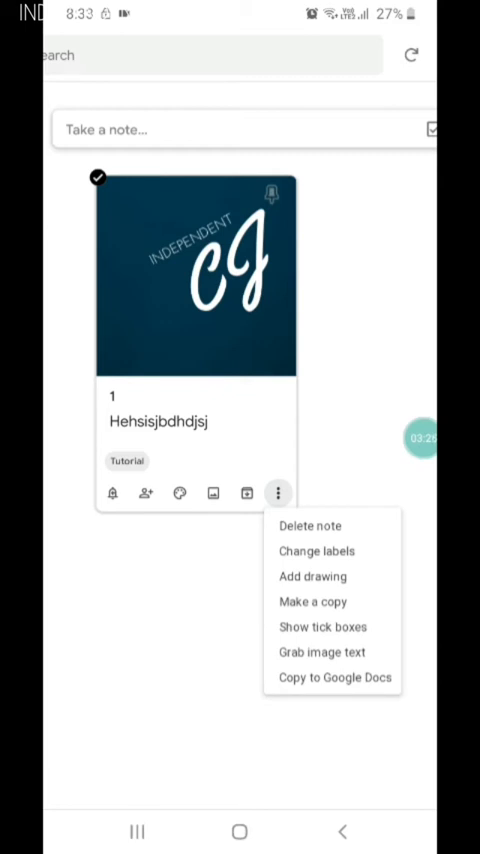
{"action": "left_click", "coordinate": [312, 576]}
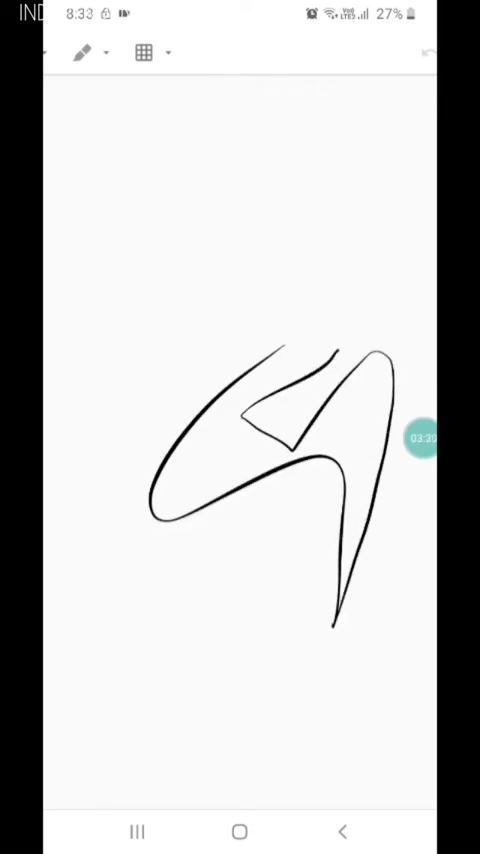
{"action": "left_click_drag", "start_coordinate": [258, 342], "coordinate": [336, 348]}
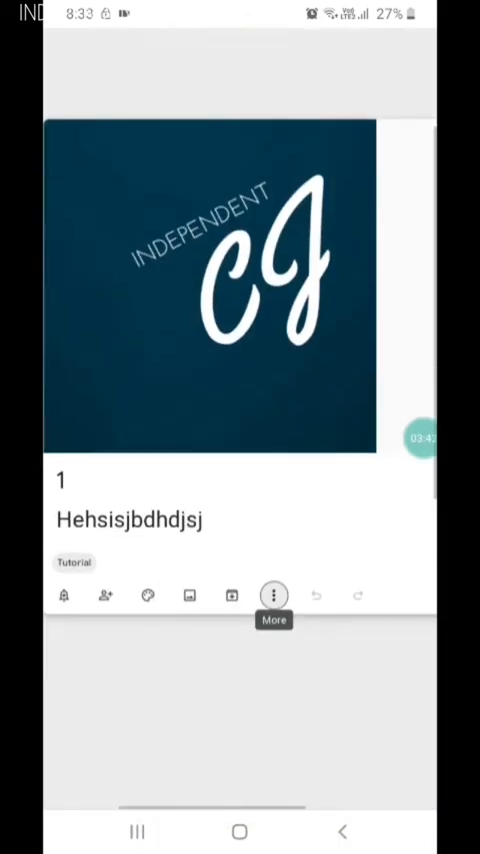
{"action": "left_click", "coordinate": [274, 596]}
{"action": "type", "text": "Item"}
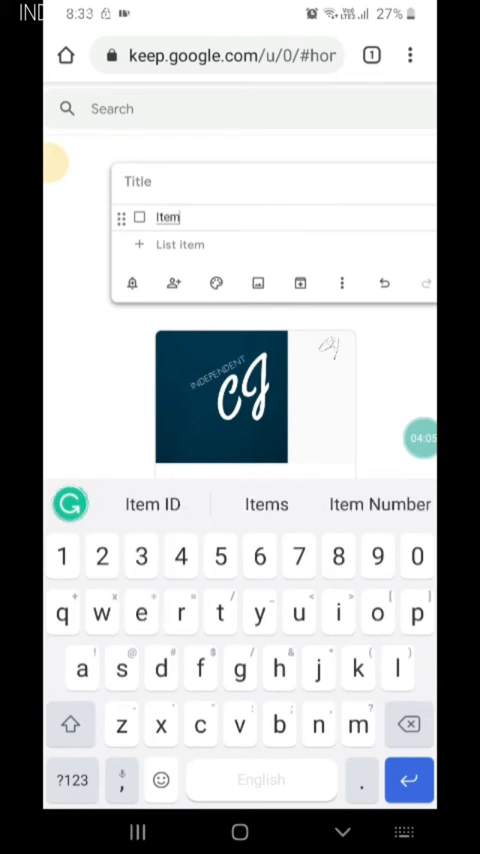
Fill the checklist with Item 1 and Item2, then tick off Item 1
{"action": "type", "text": "1"}
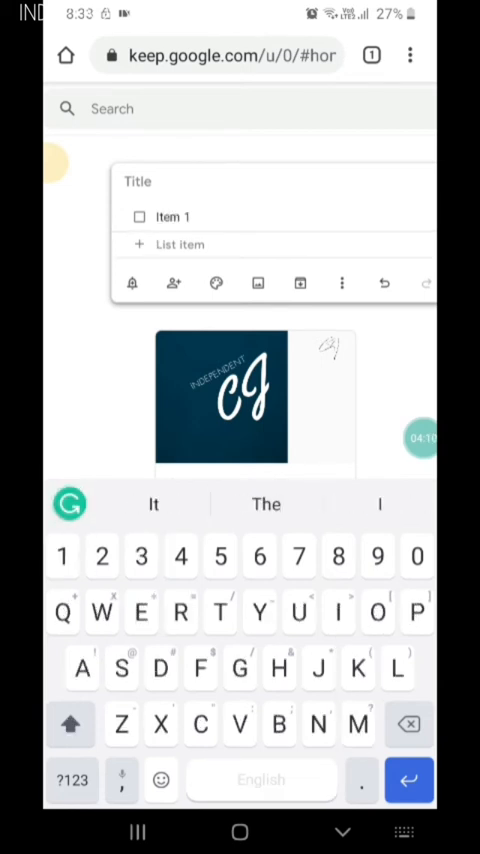
{"action": "type", "text": "Item2"}
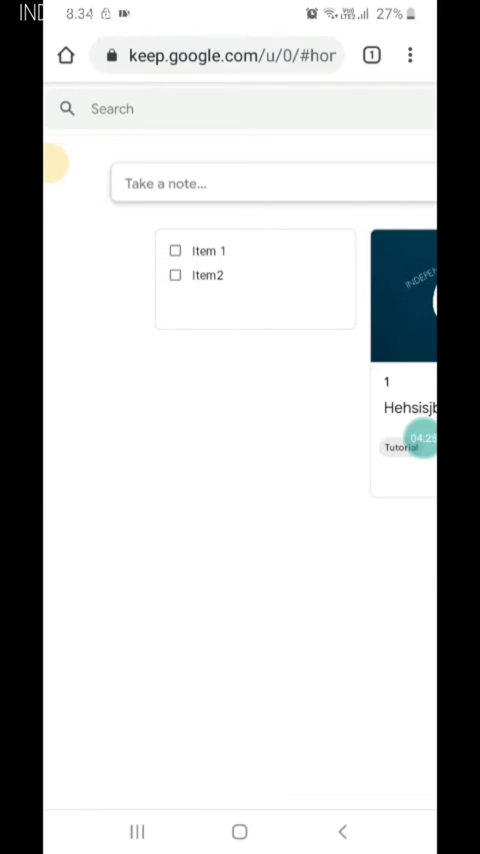
{"action": "left_click", "coordinate": [176, 252]}
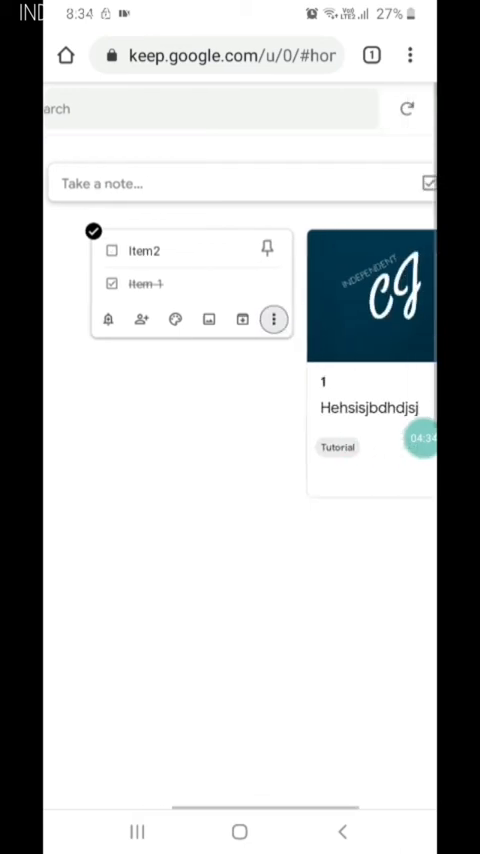
{"action": "left_click", "coordinate": [272, 320]}
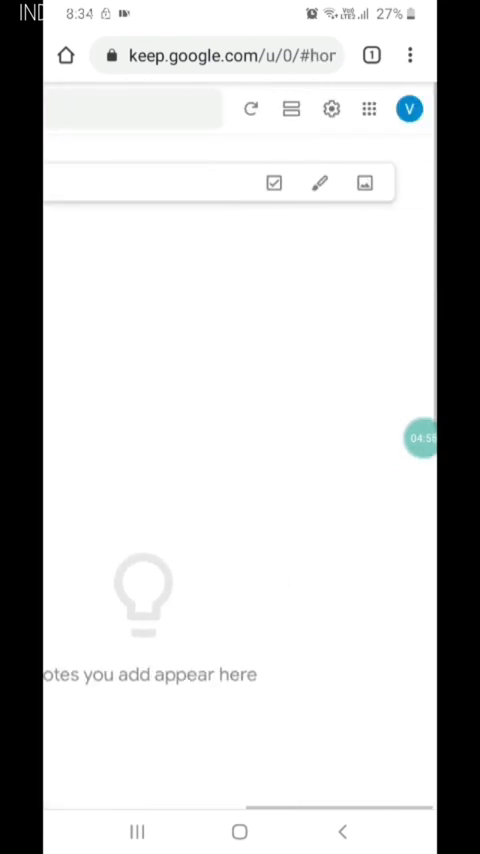
Use the sidebar's Notes entry to show all notes again
{"action": "left_click", "coordinate": [68, 104]}
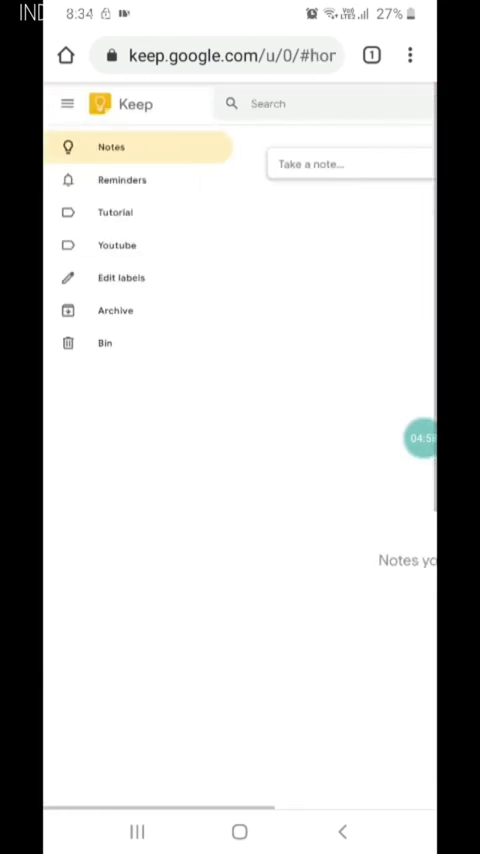
{"action": "left_click", "coordinate": [104, 342]}
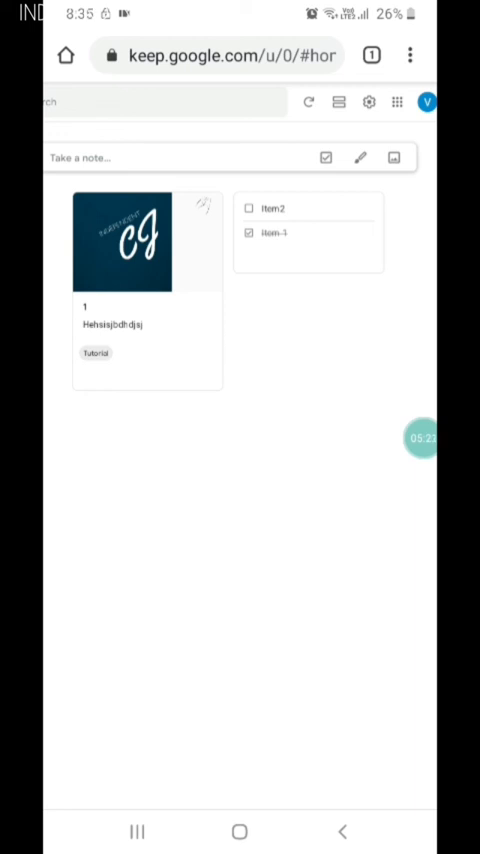
Switch the notes to single-column list view and bring up the settings options
{"action": "left_click", "coordinate": [340, 100]}
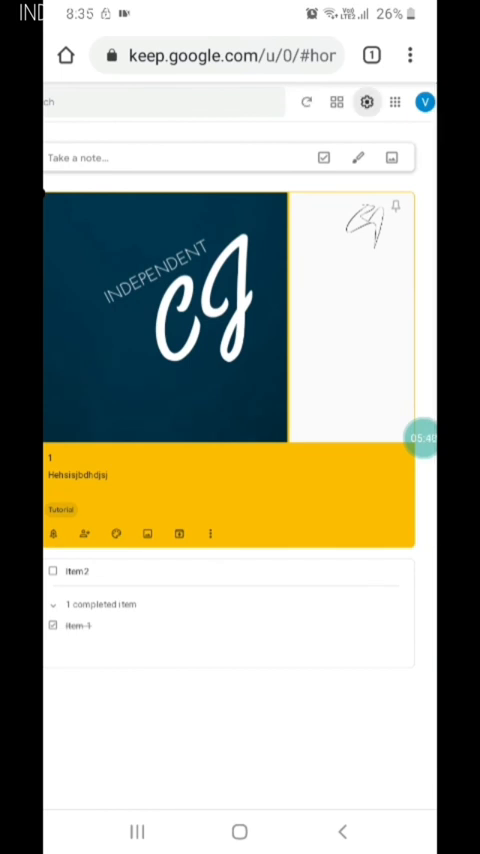
{"action": "left_click", "coordinate": [368, 100]}
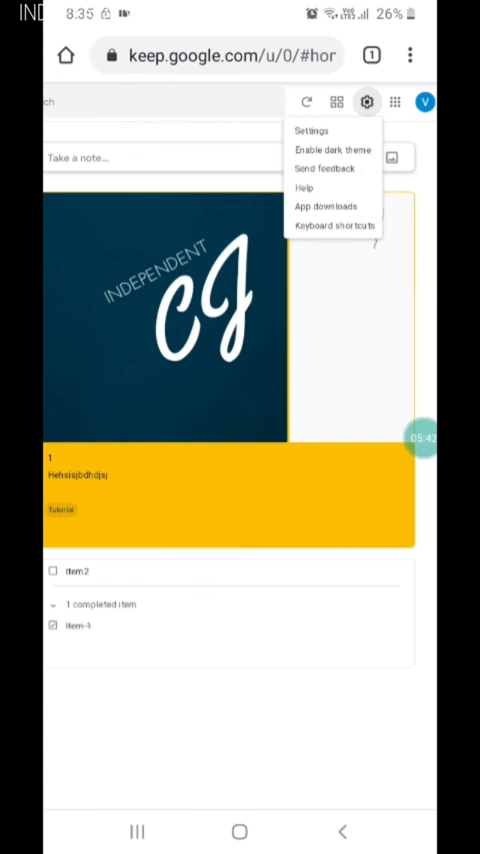